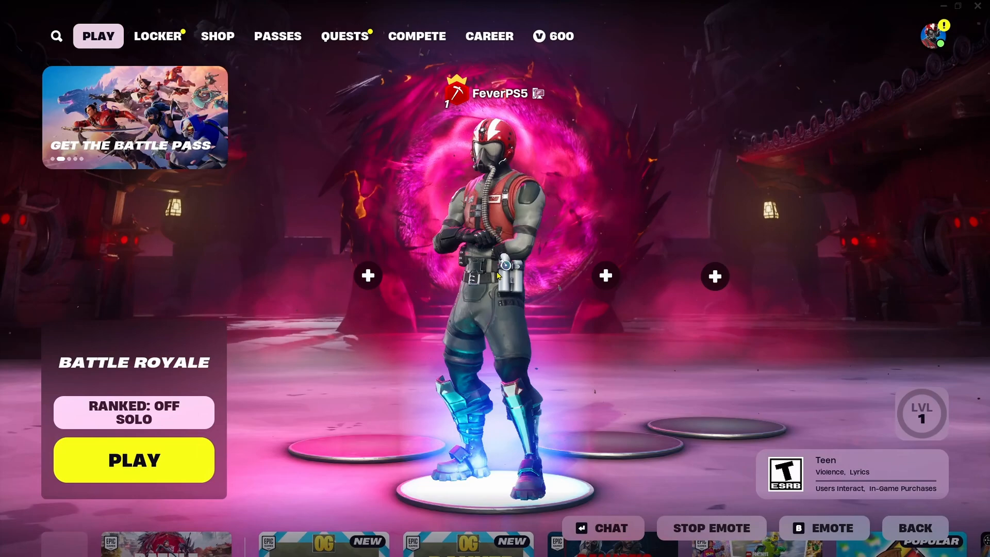
- Bring up the Social panel from the profile avatar and enter the game settings
click(941, 36)
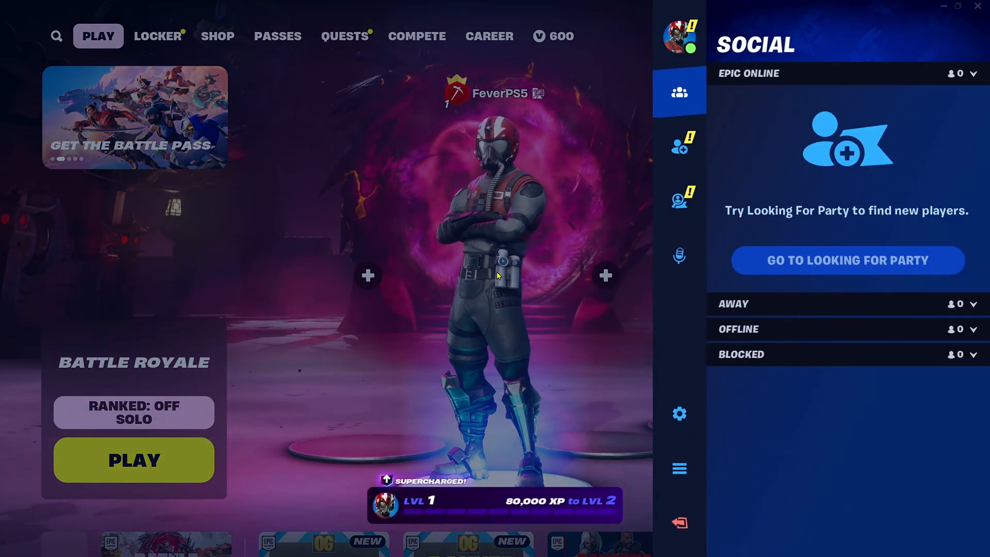
click(679, 413)
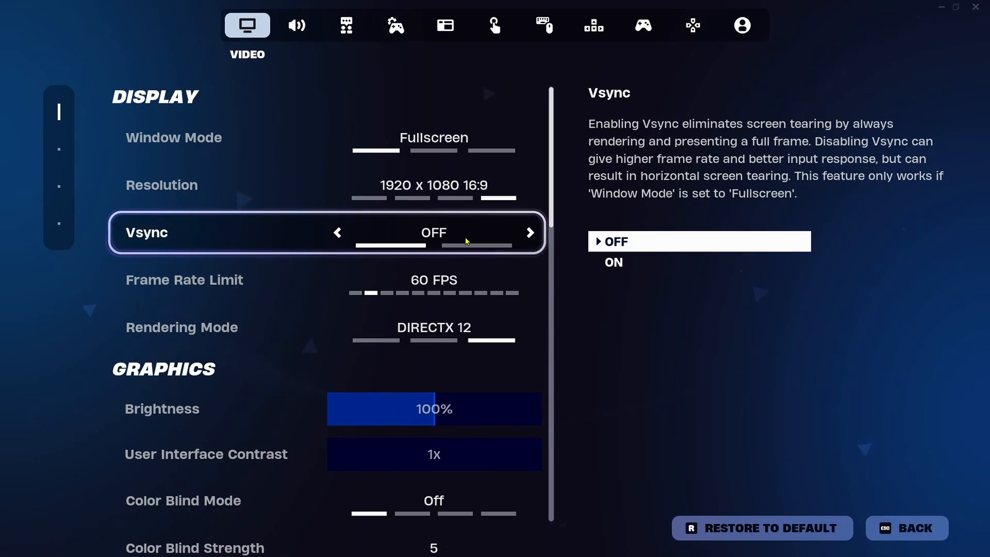
mouse_move(338, 238)
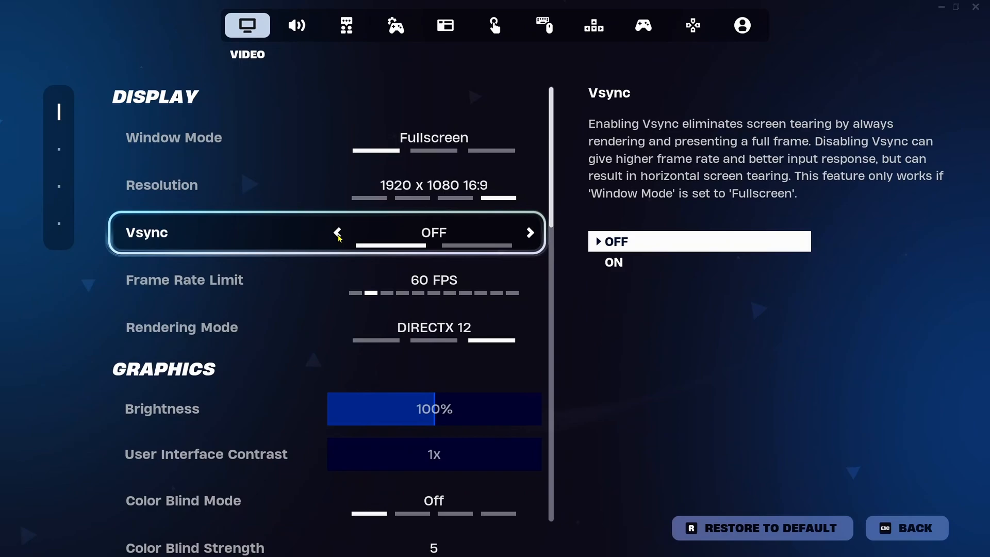
mouse_move(460, 237)
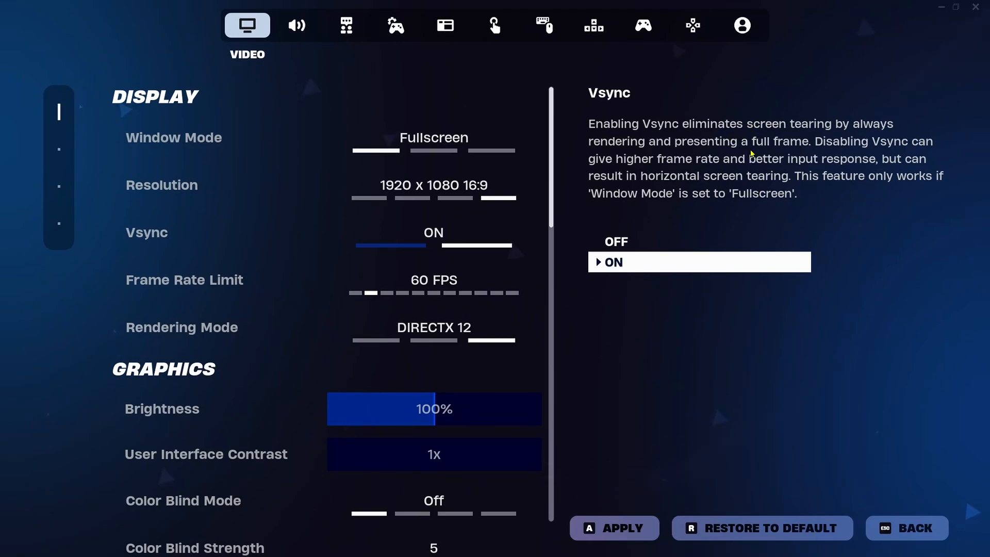
mouse_move(851, 137)
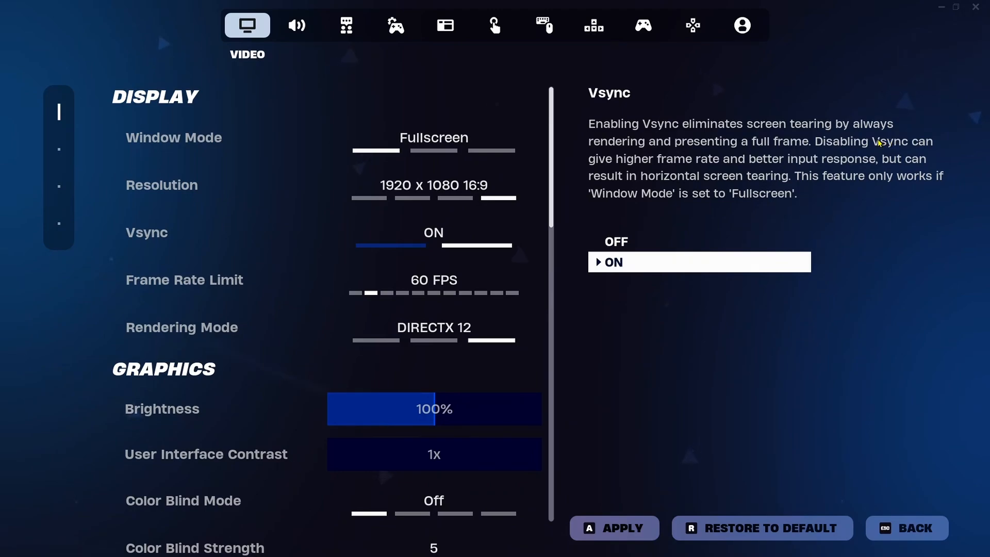
mouse_move(688, 170)
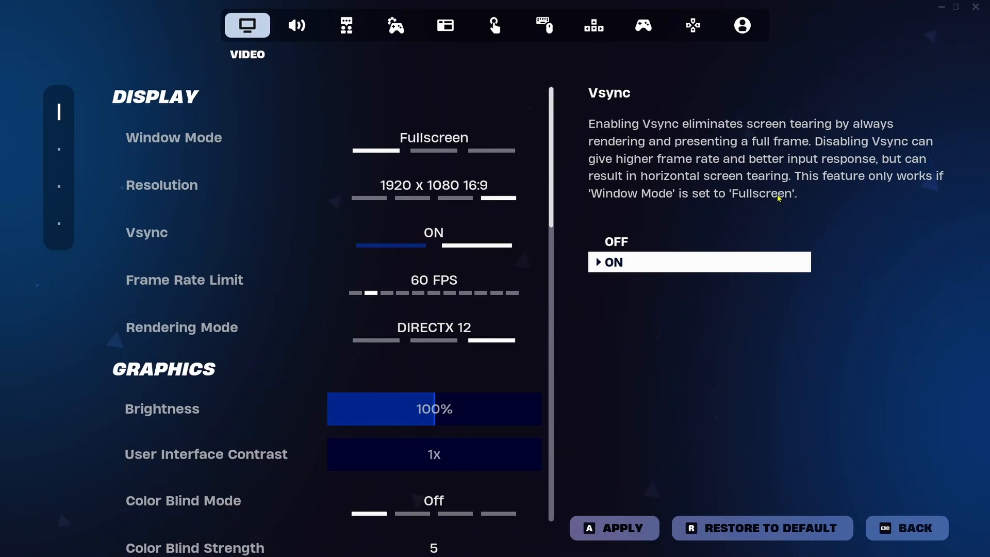
mouse_move(779, 200)
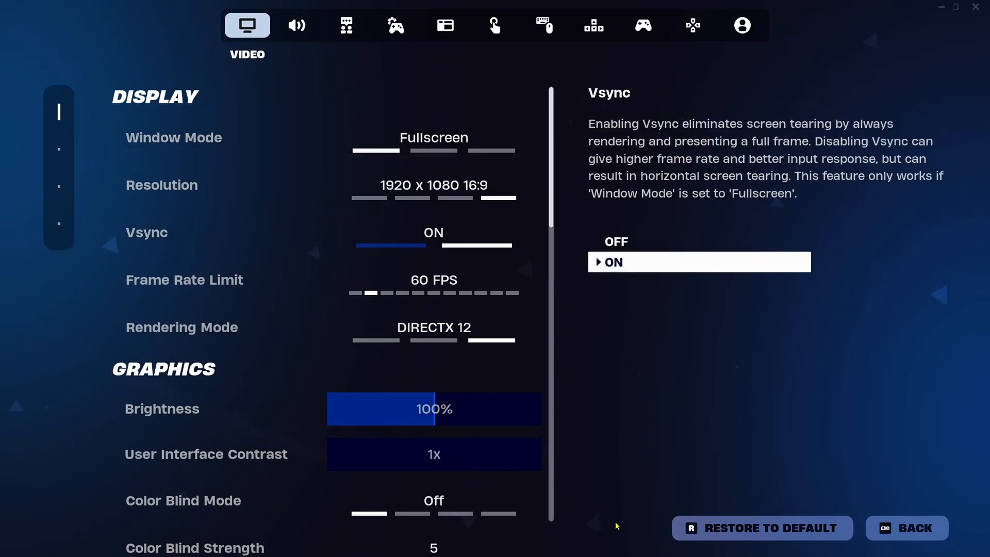
- Leave the video settings with Vsync ON and return to the lobby
click(905, 528)
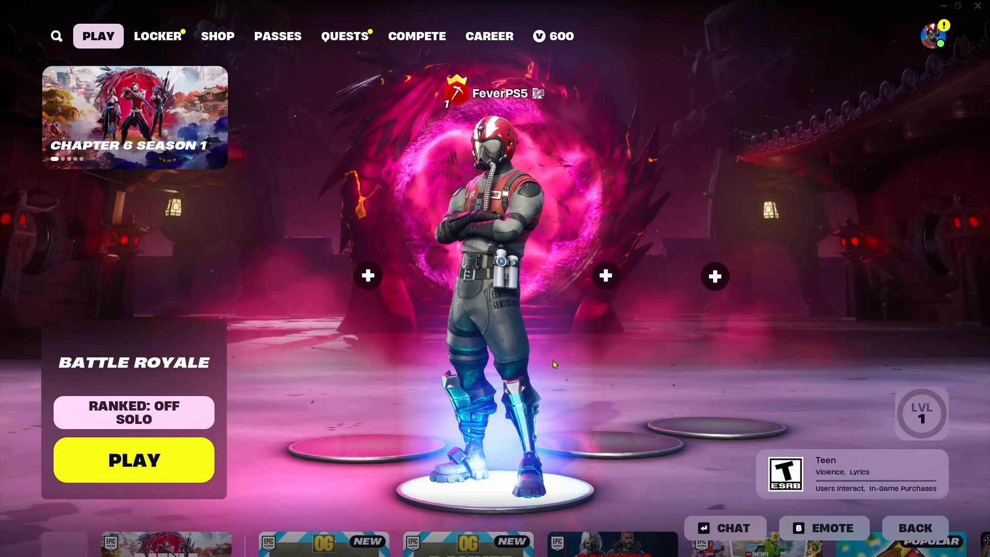